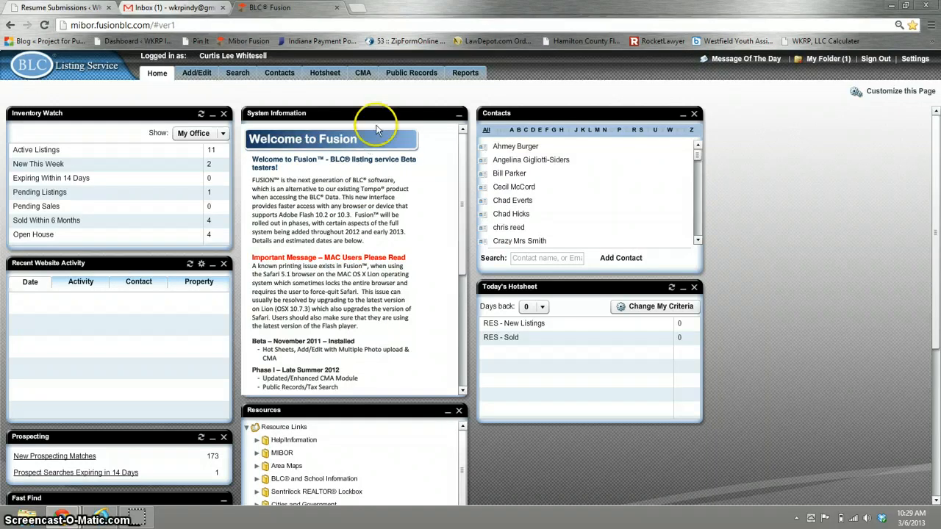
# Open the Public Records menu on the BLC Fusion home page
pyautogui.click(411, 72)
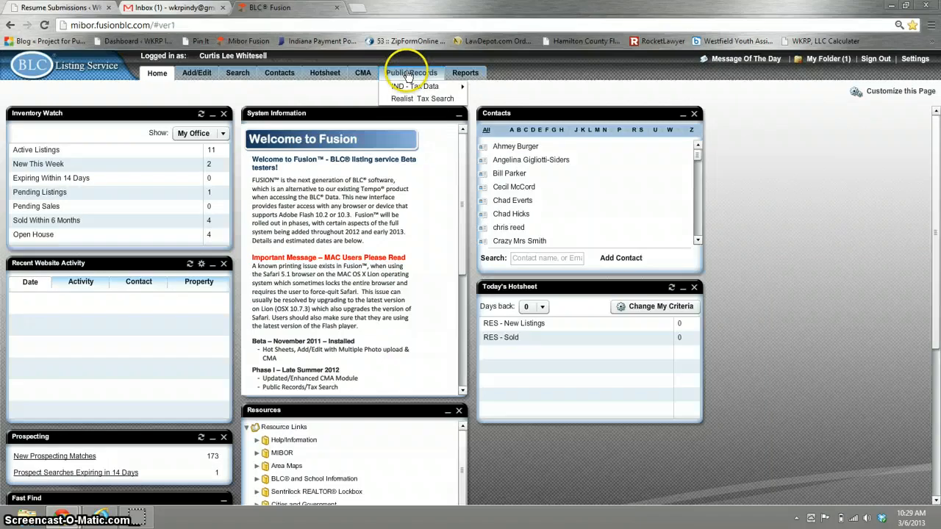
pyautogui.moveTo(422, 98)
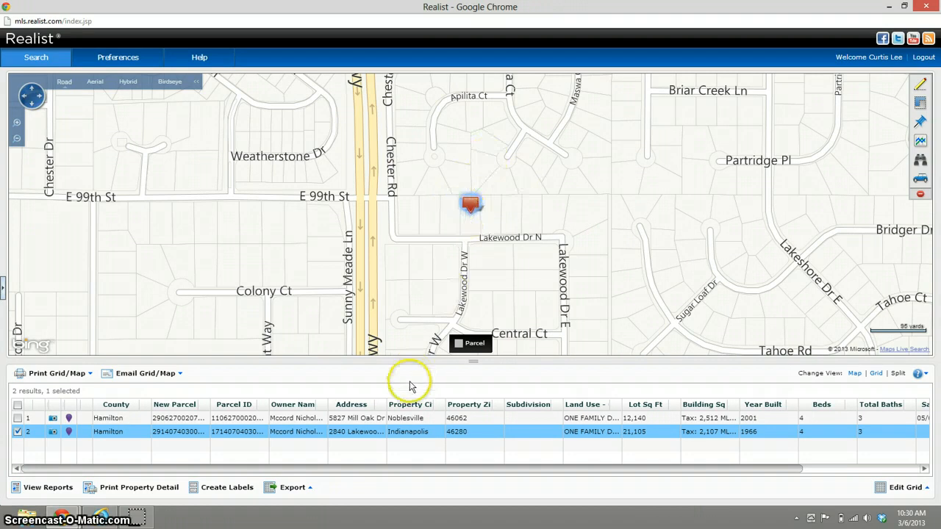
pyautogui.moveTo(342, 485)
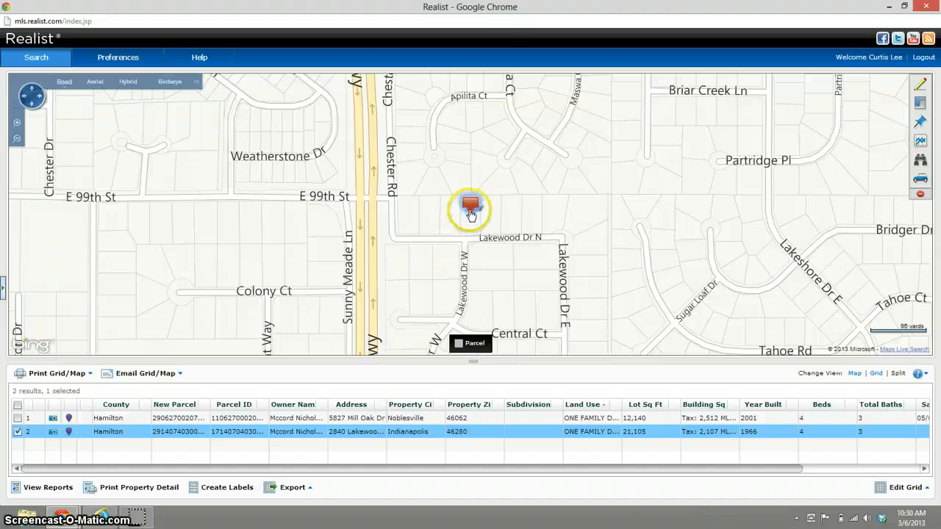
pyautogui.click(470, 206)
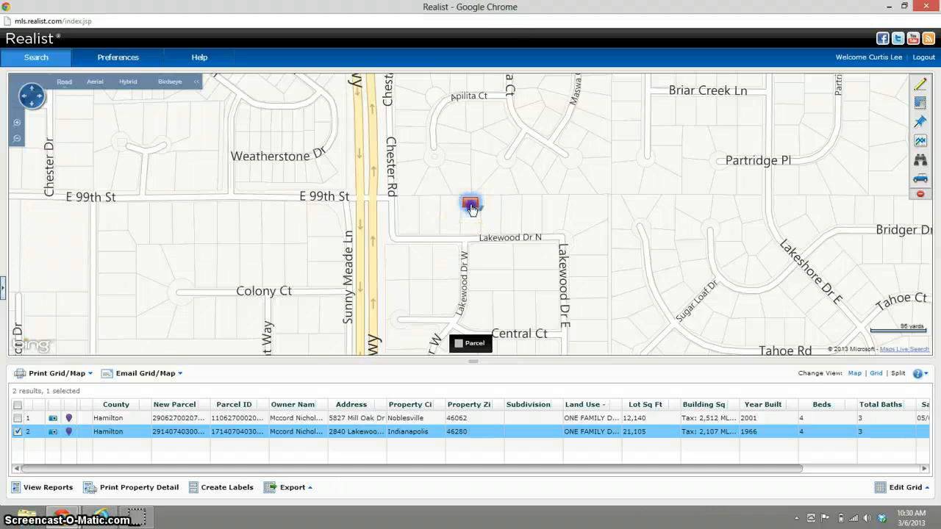
pyautogui.click(471, 204)
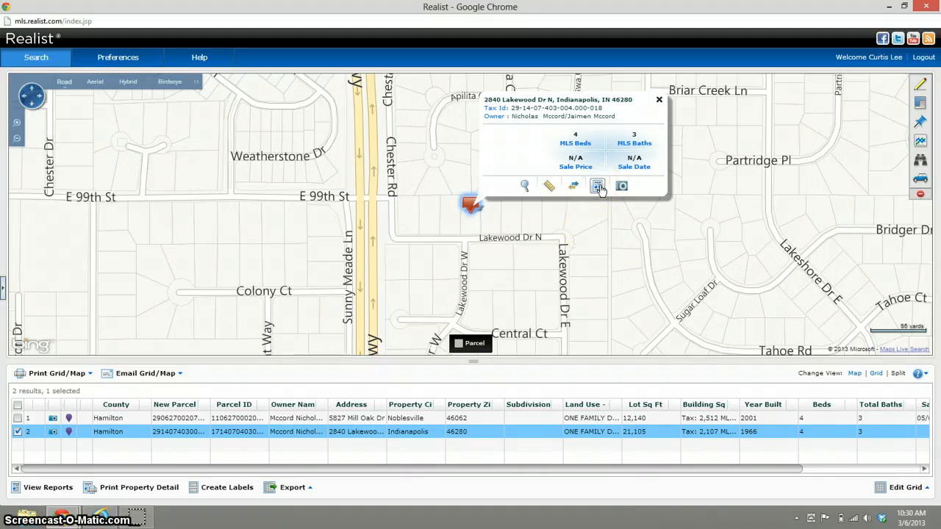
pyautogui.click(598, 185)
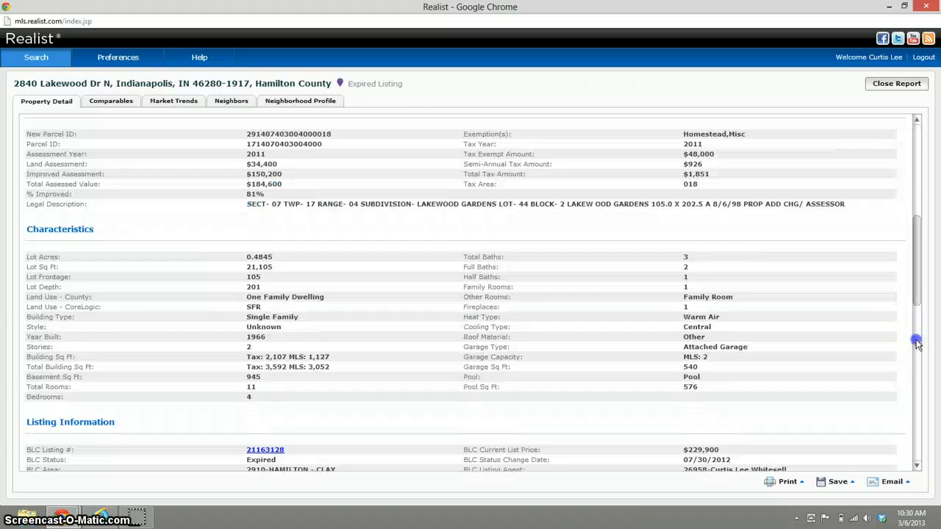
# Scroll through the Property Detail tab's owner, location, tax and listing details
pyautogui.scroll(-3)
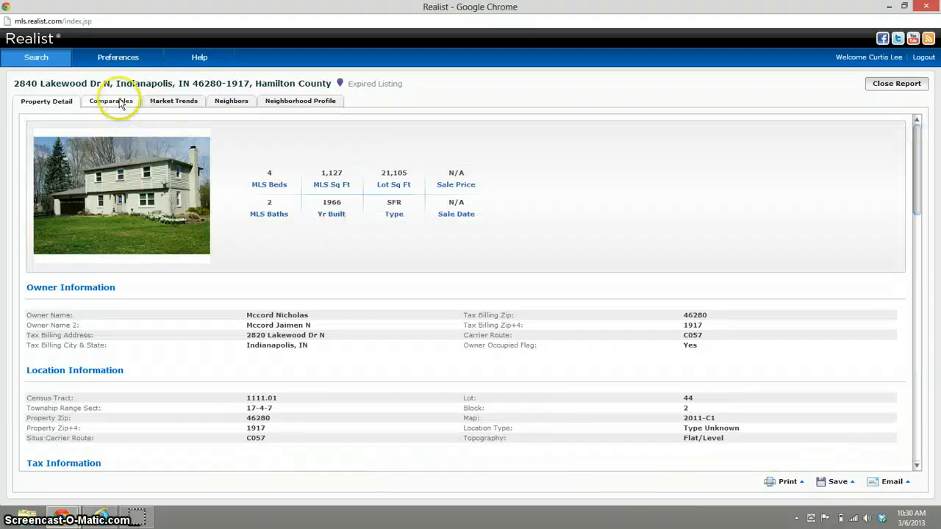
# Show the Comparables tab with 20 nearby properties and price statistics
pyautogui.click(110, 101)
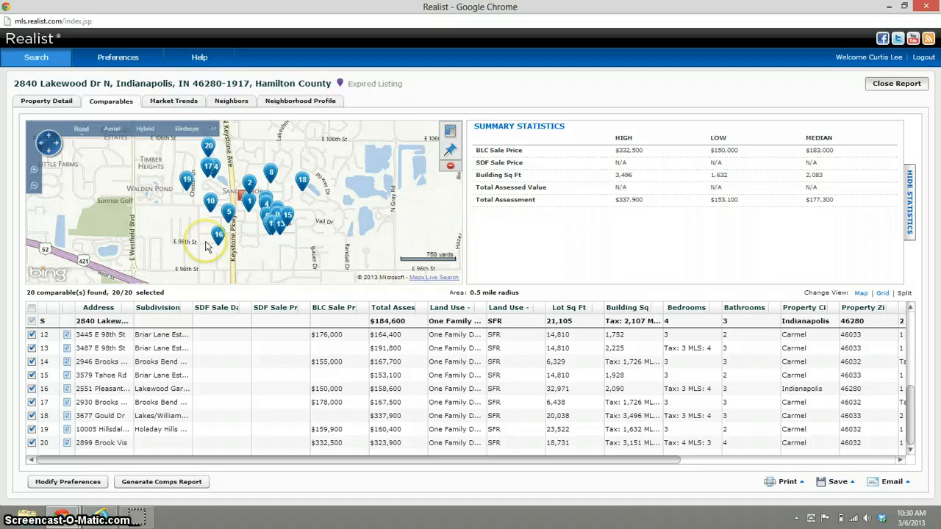
pyautogui.moveTo(322, 201)
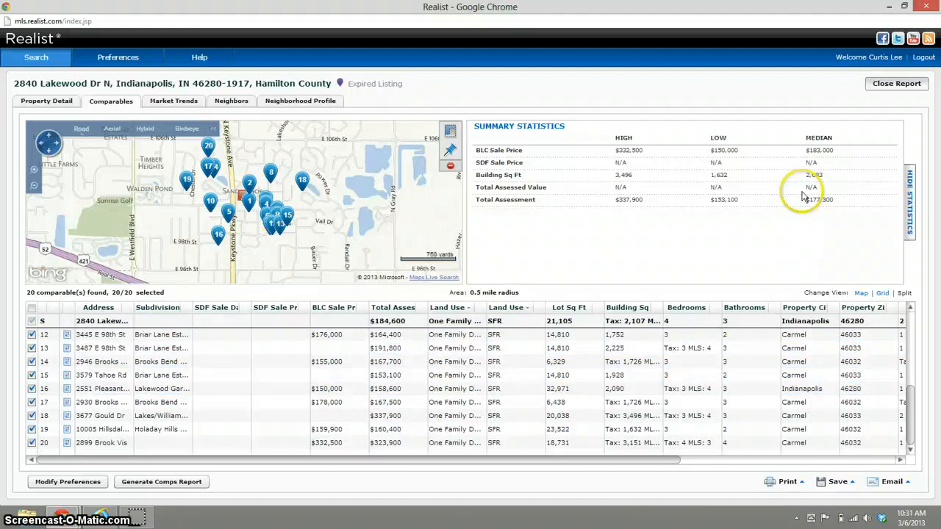
pyautogui.moveTo(813, 240)
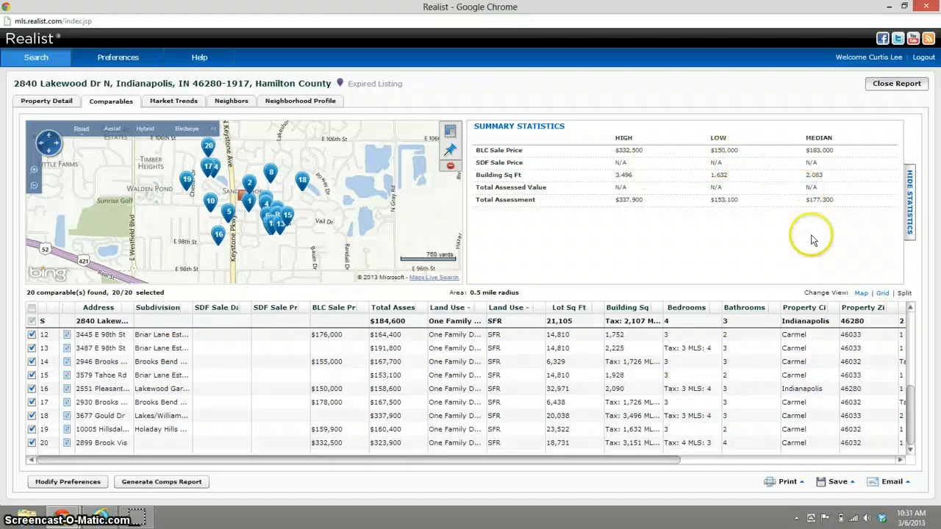
pyautogui.moveTo(811, 171)
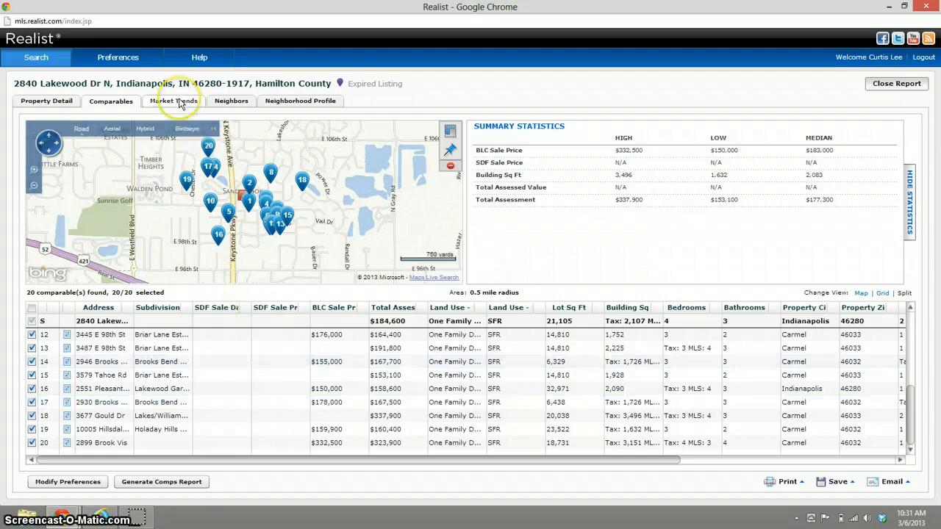
# Review the Market Trends price and foreclosure charts, then open the Neighbors tab
pyautogui.click(173, 101)
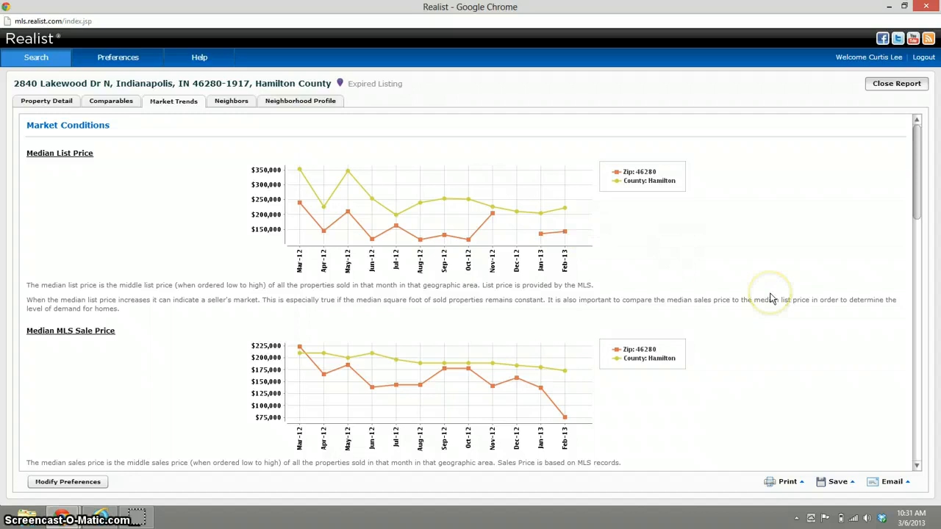
pyautogui.moveTo(826, 326)
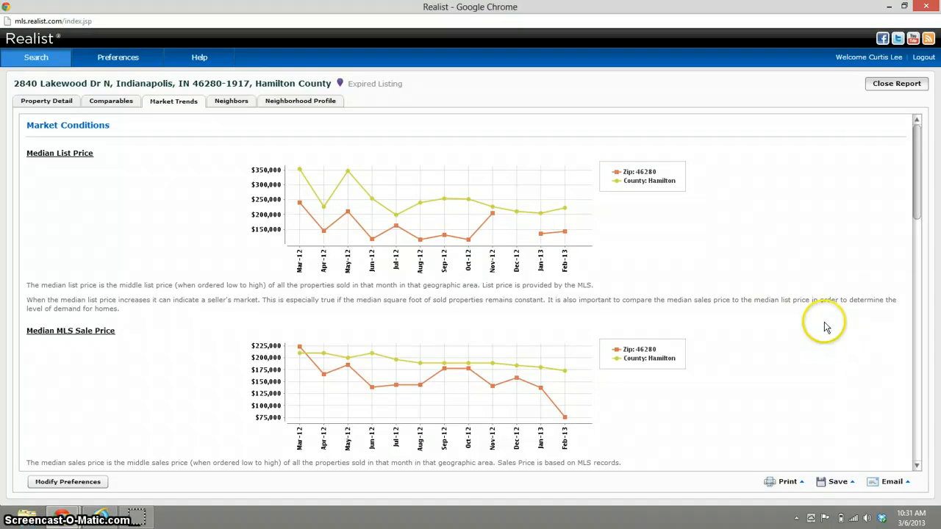
pyautogui.moveTo(917, 439)
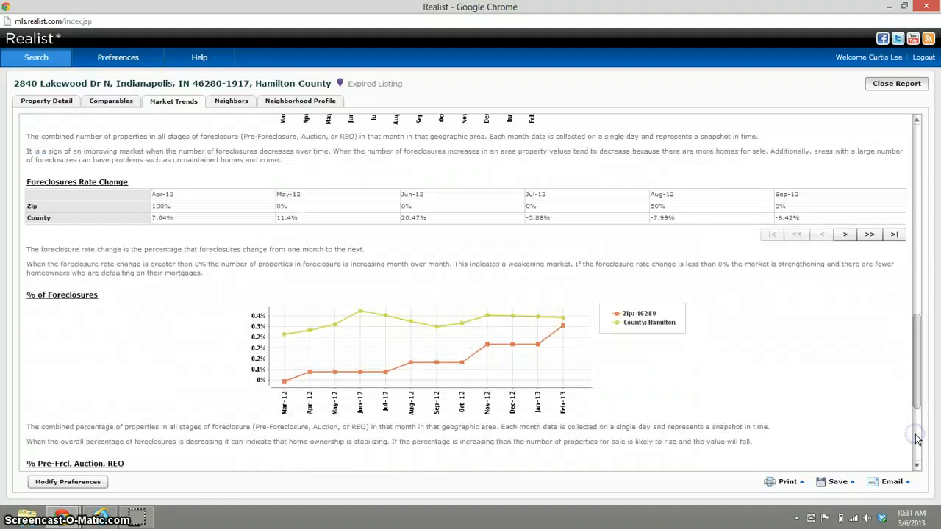
pyautogui.scroll(-3)
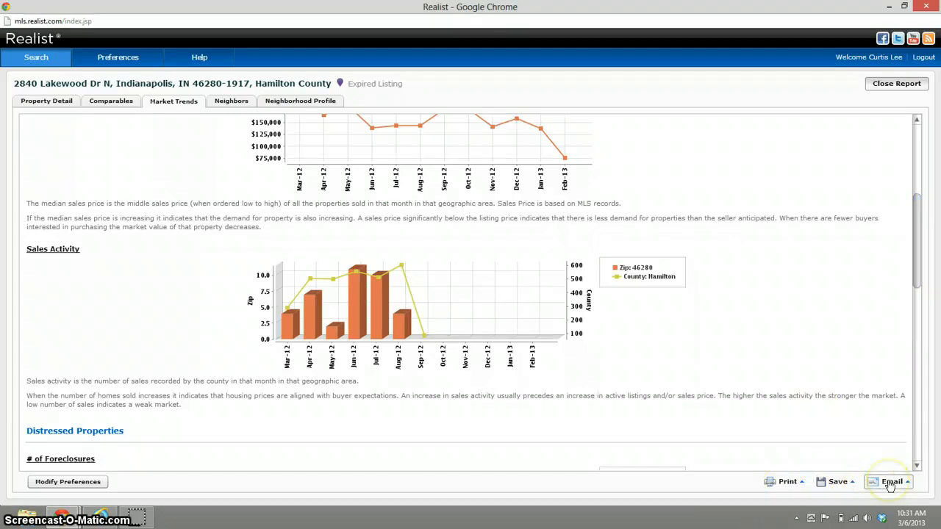
pyautogui.click(231, 101)
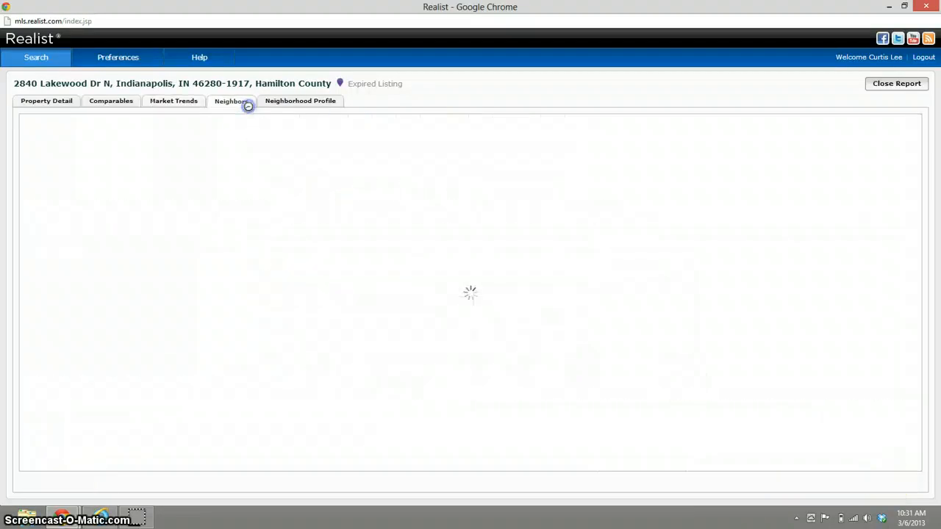
# Load the Neighbors tab's map of 20 neighboring homes and comparison table
pyautogui.click(231, 101)
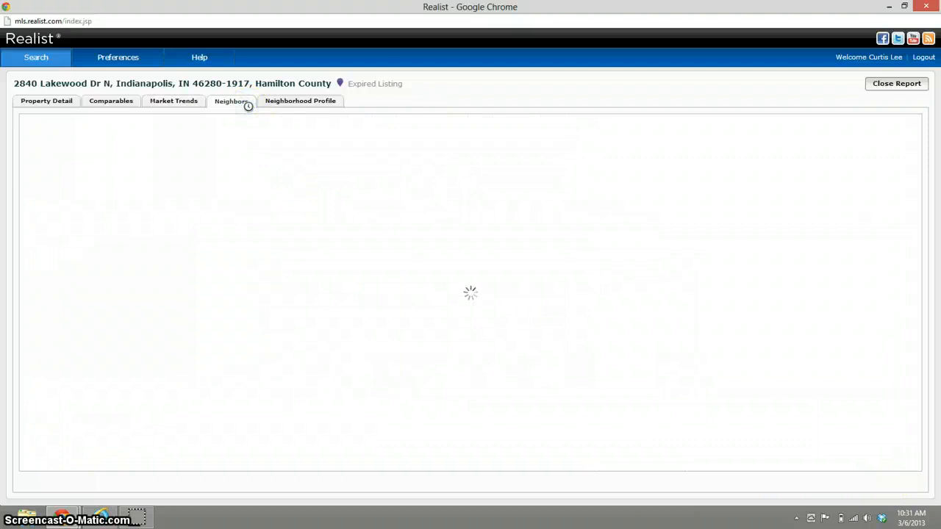
pyautogui.click(231, 101)
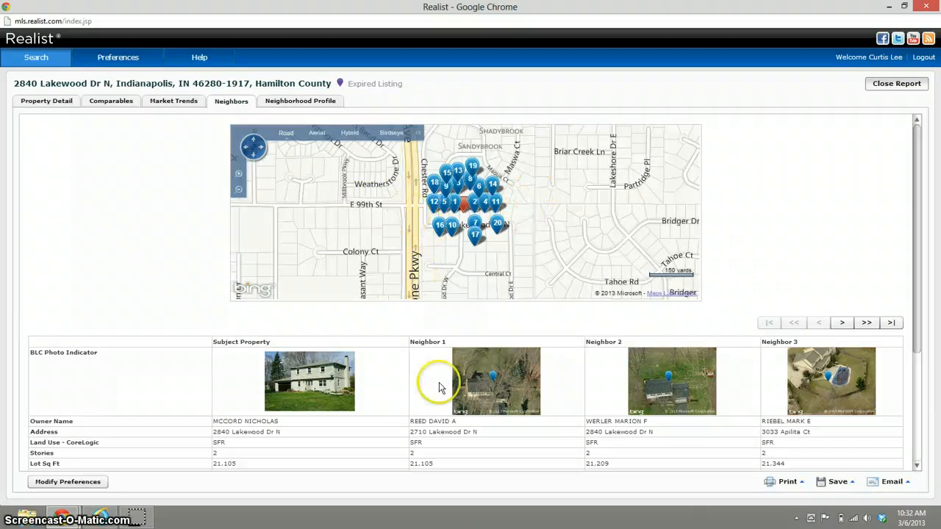
pyautogui.moveTo(745, 397)
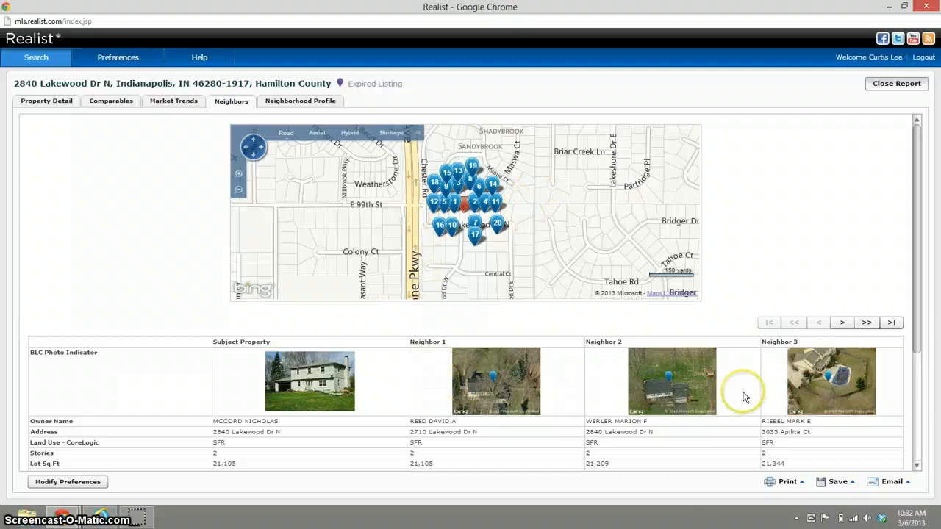